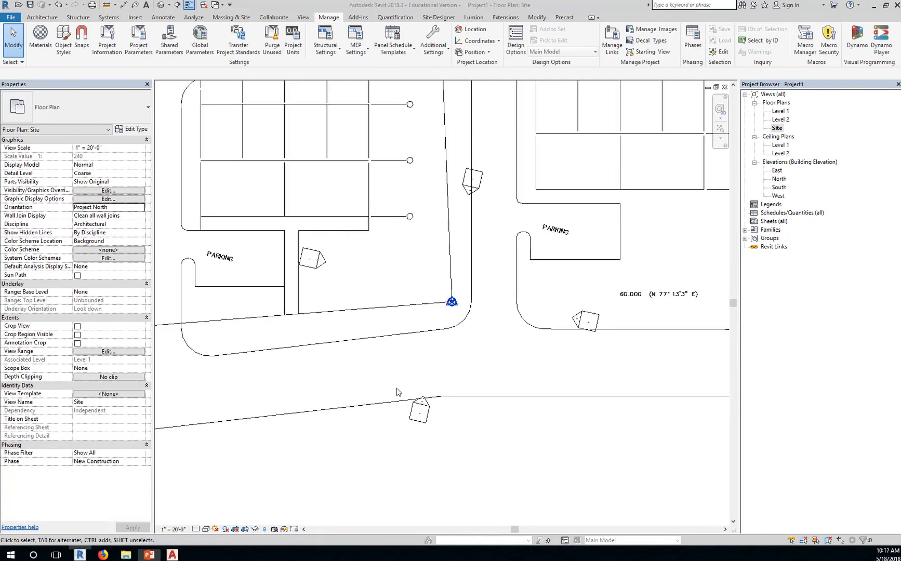
mouse_move(434, 429)
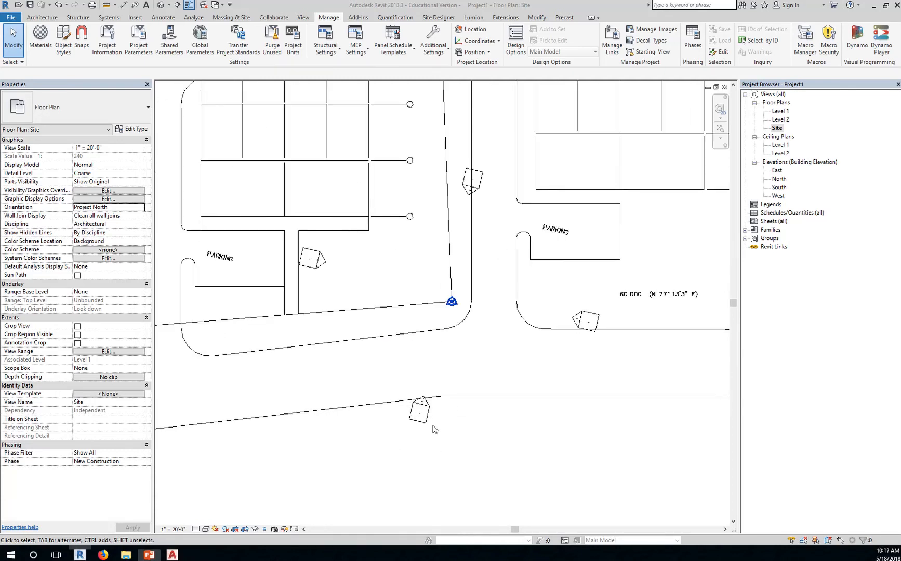
mouse_move(420, 429)
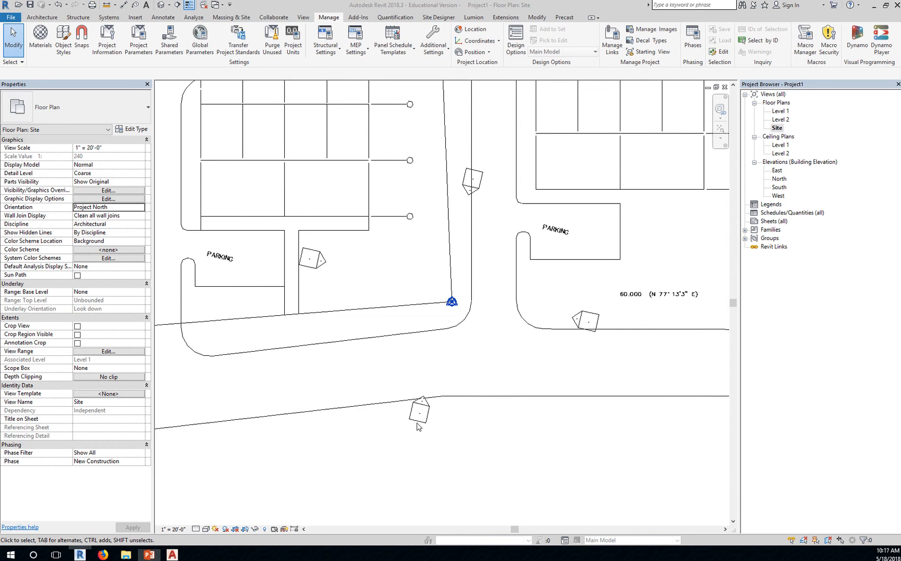
mouse_move(450, 337)
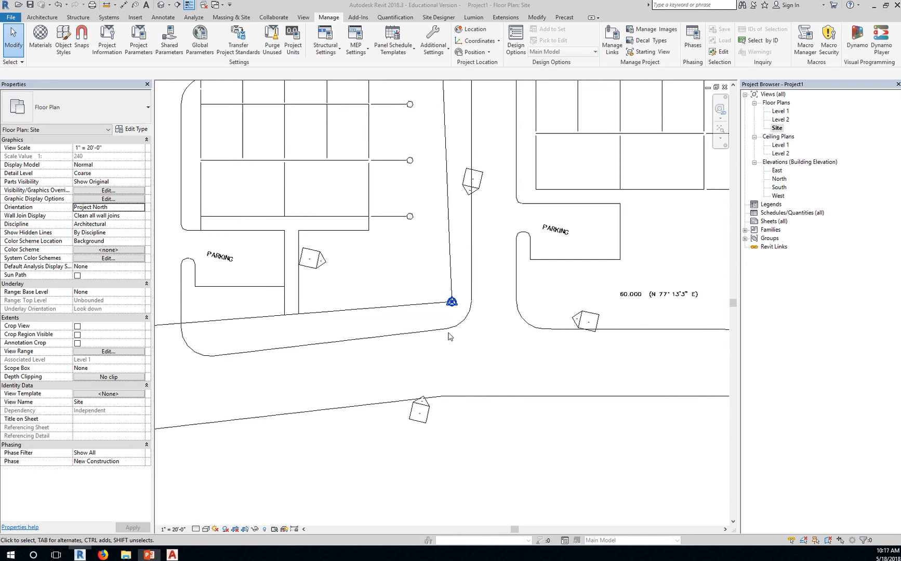
mouse_move(413, 400)
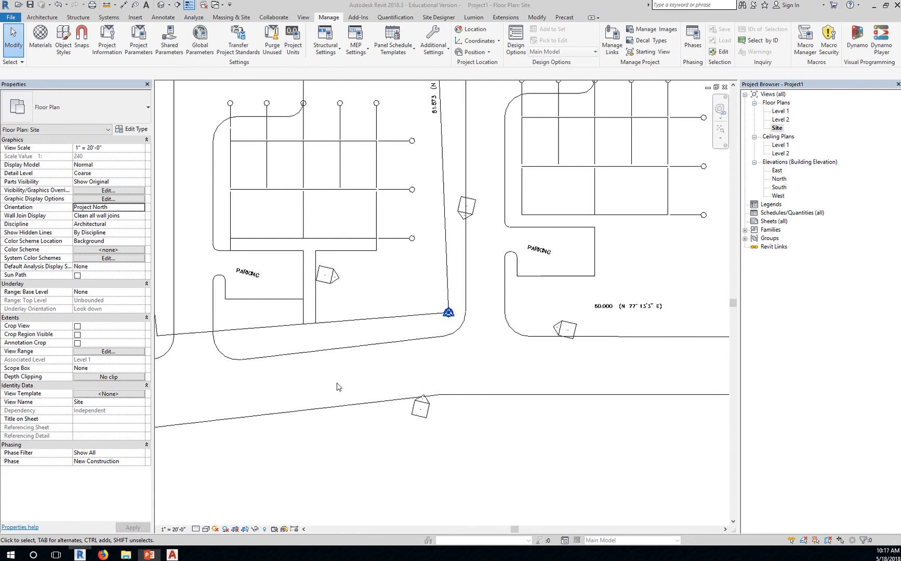
mouse_move(307, 397)
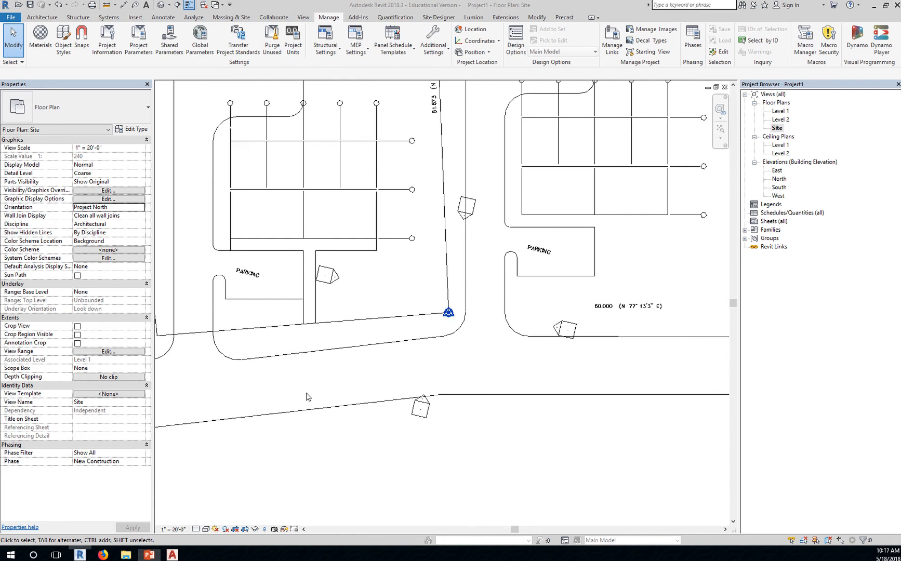
mouse_move(428, 410)
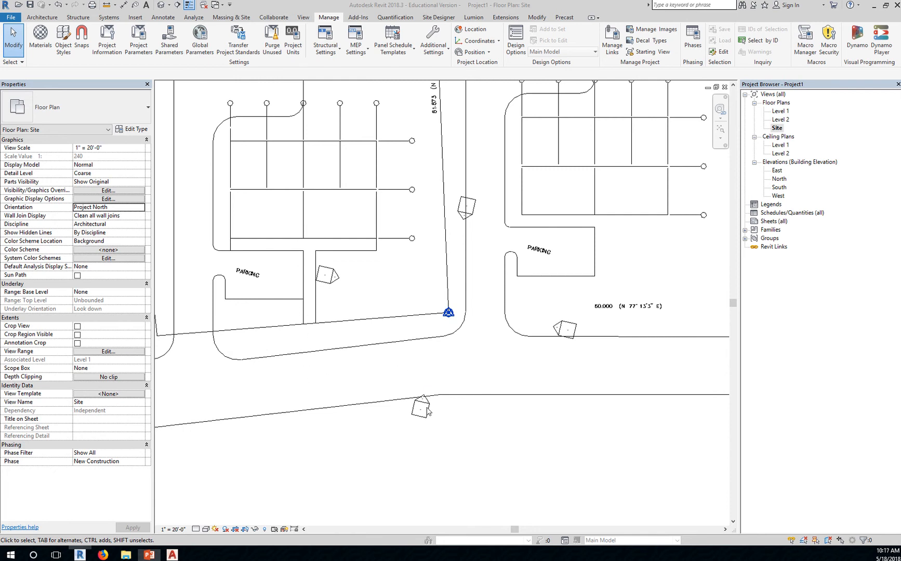
mouse_move(425, 419)
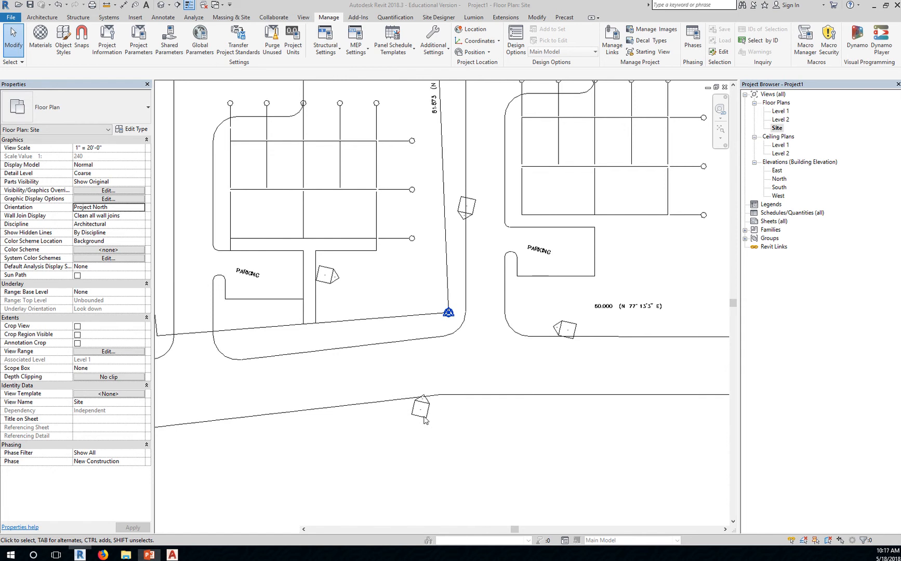
Select the tilted south elevation marker below the road and rotate it to stand upright.
left_click(420, 409)
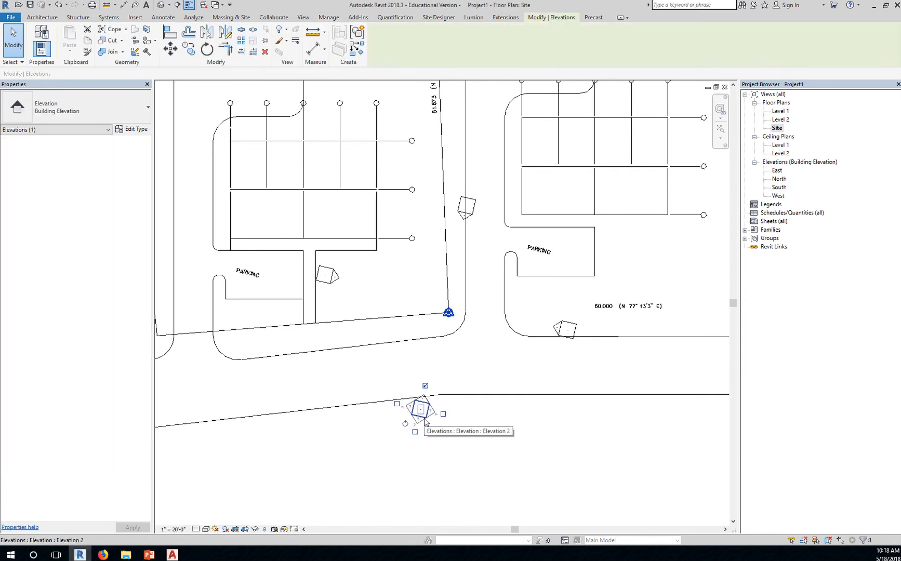
mouse_move(405, 423)
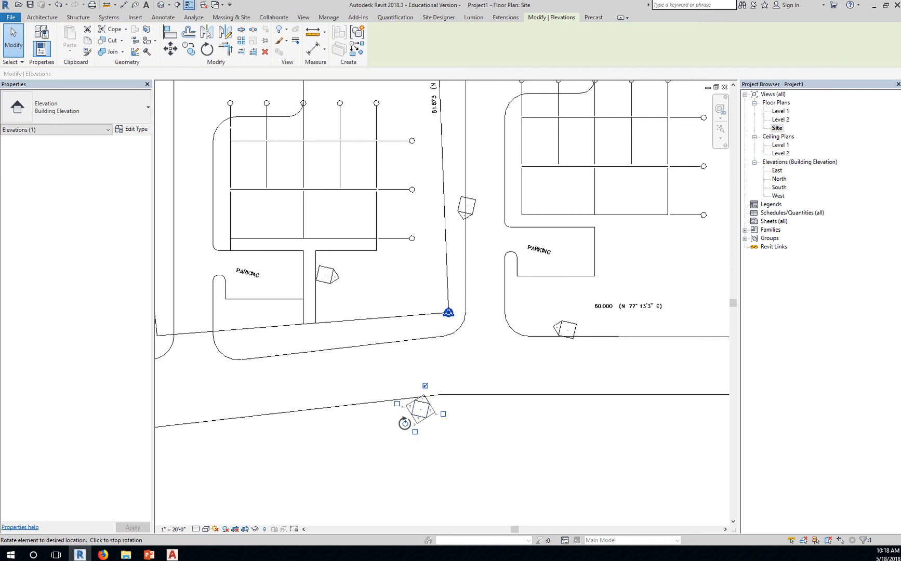
left_click(419, 409)
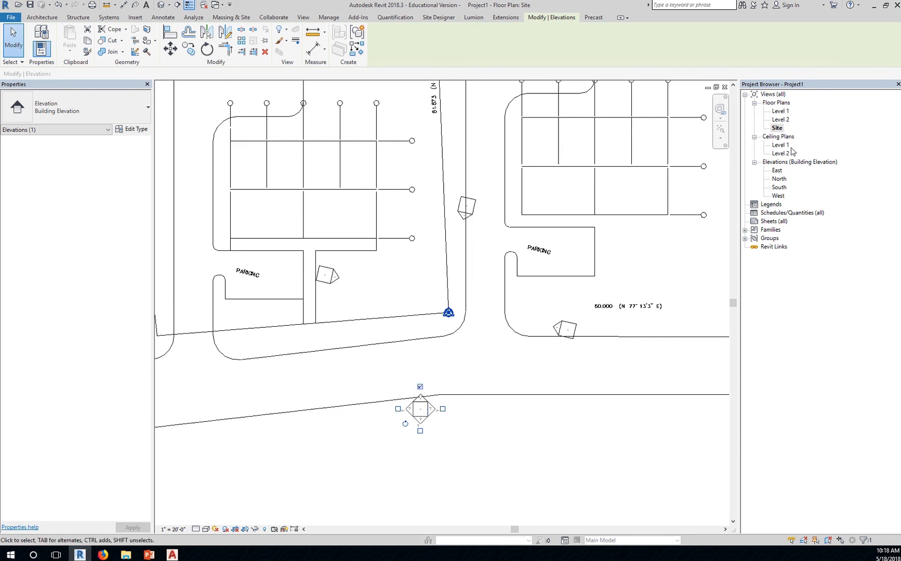
mouse_move(800, 192)
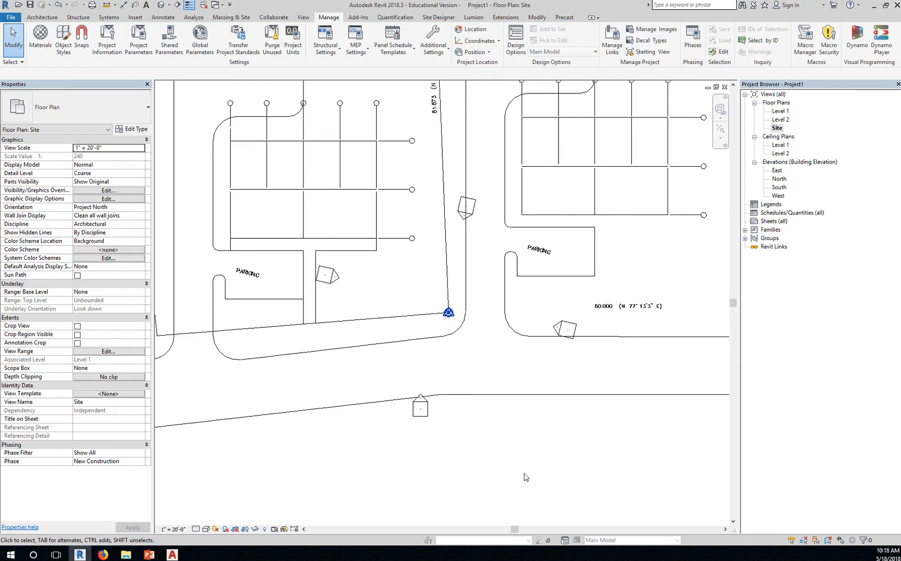
mouse_move(390, 363)
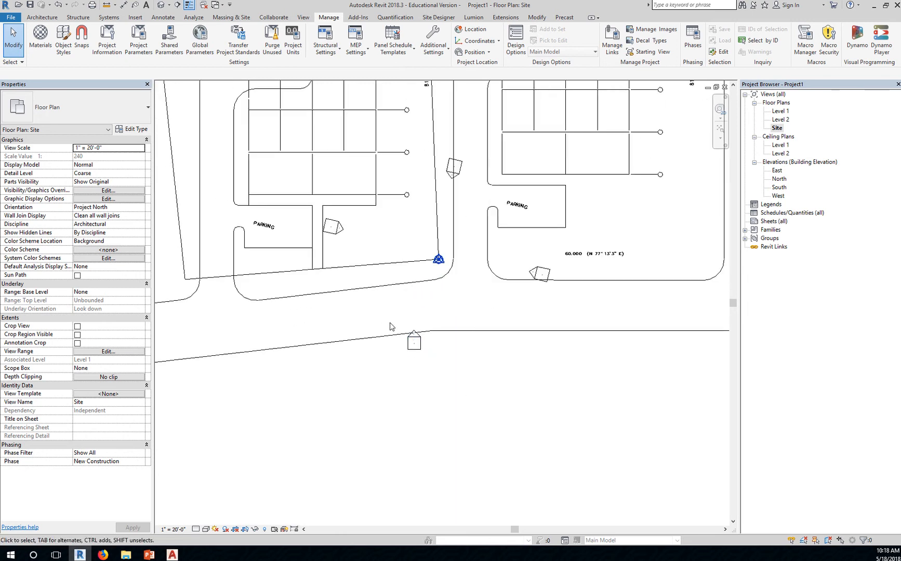
Move the upright south elevation marker down into the open area below the road.
left_click(414, 340)
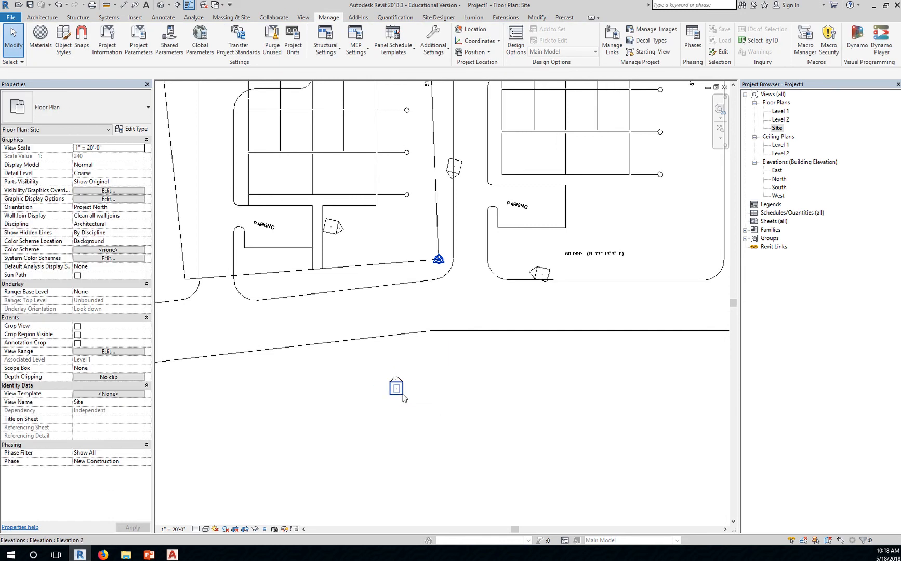
left_click(396, 391)
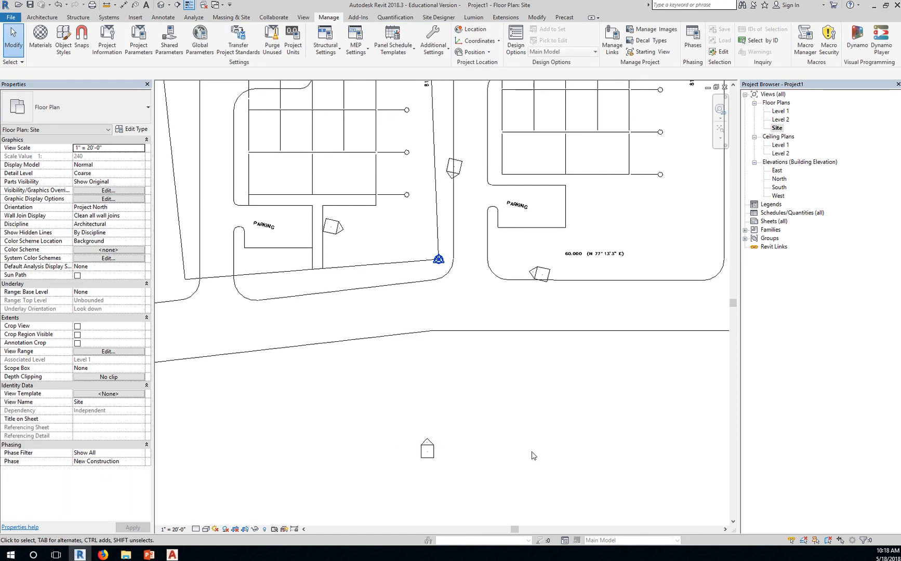
mouse_move(427, 447)
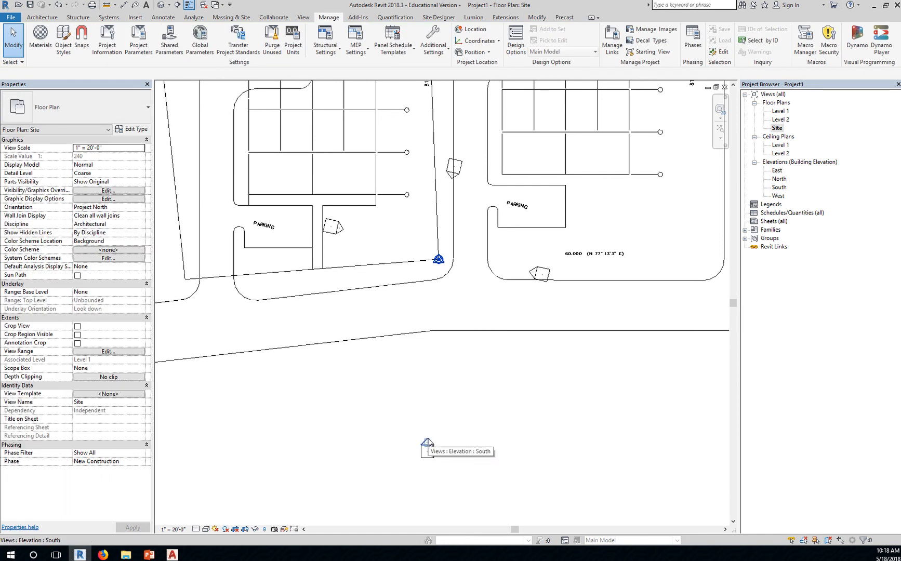
Select the south elevation's arrowhead and start dragging its view line north across the road.
left_click(427, 447)
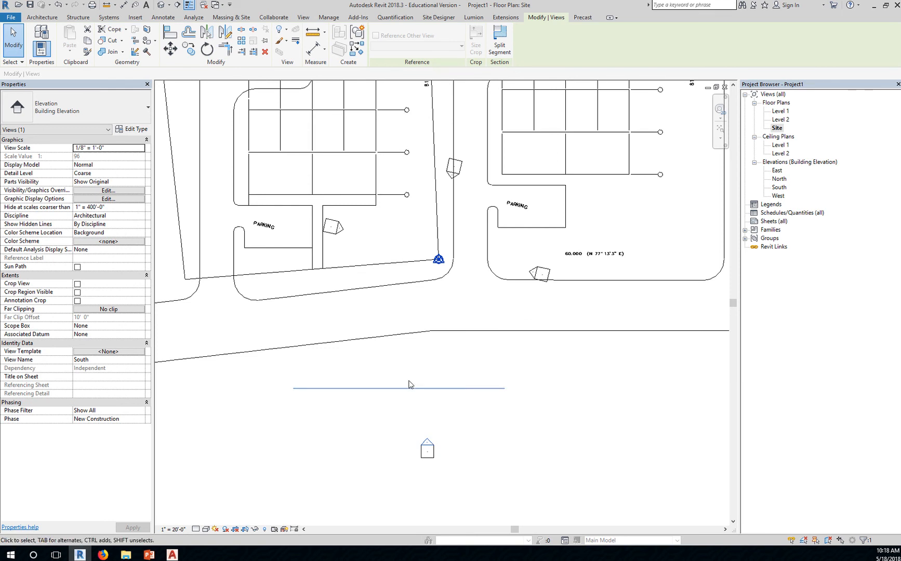
mouse_move(394, 391)
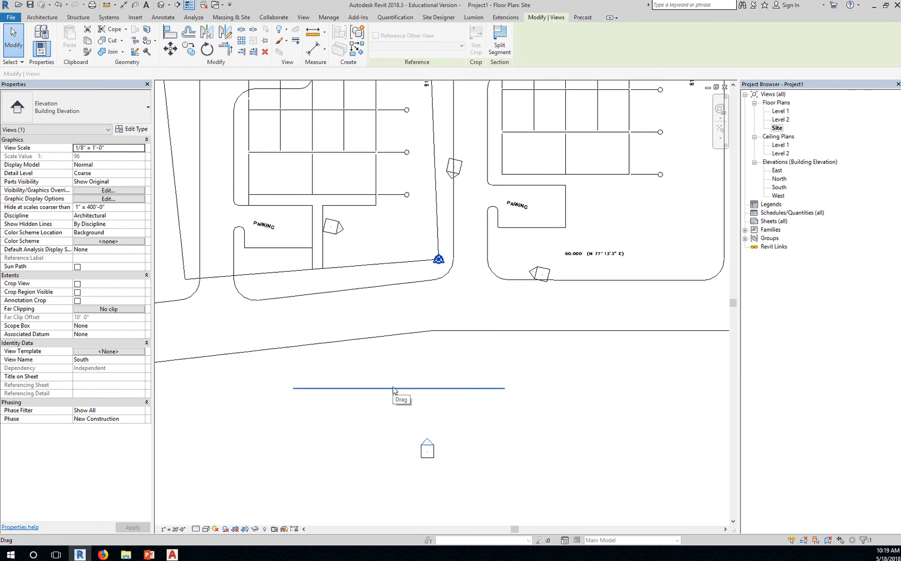
mouse_move(422, 394)
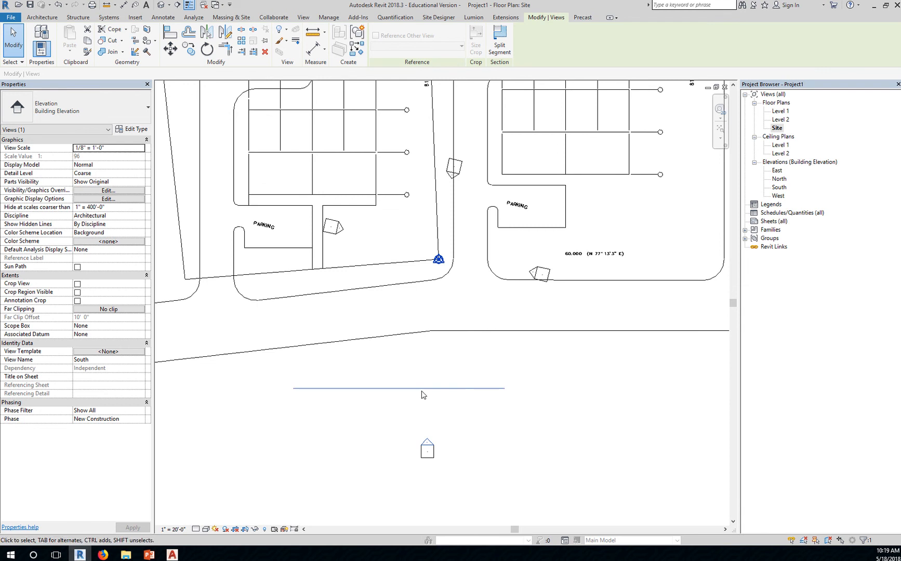
left_click(424, 388)
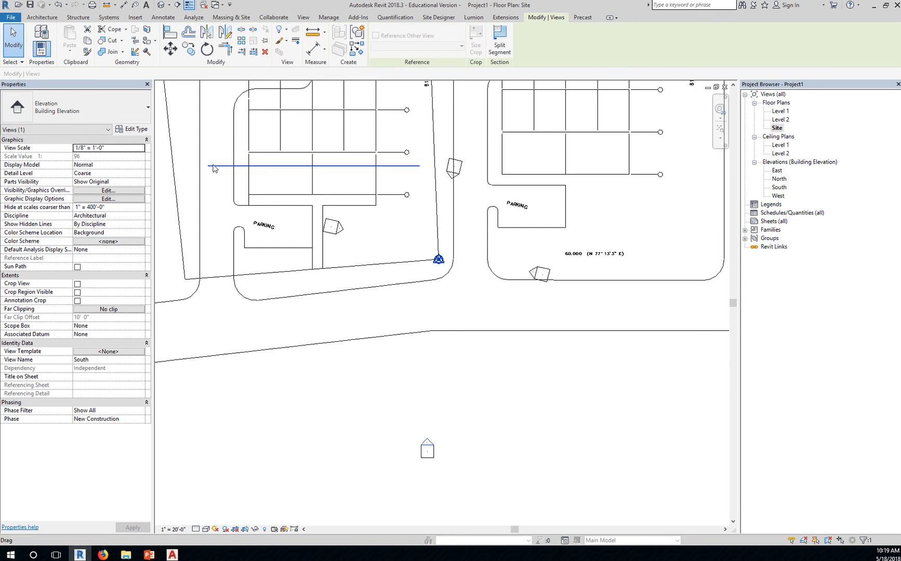
mouse_move(369, 173)
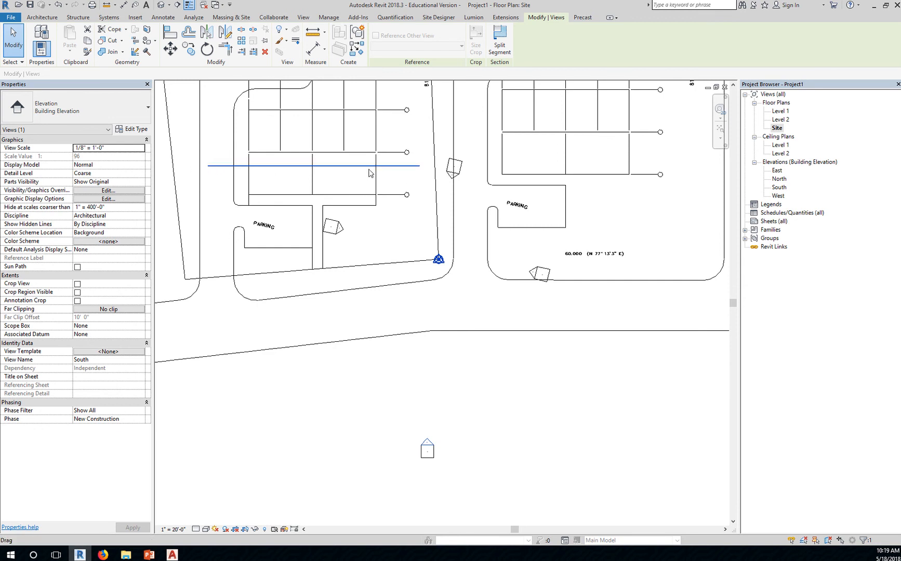
mouse_move(347, 173)
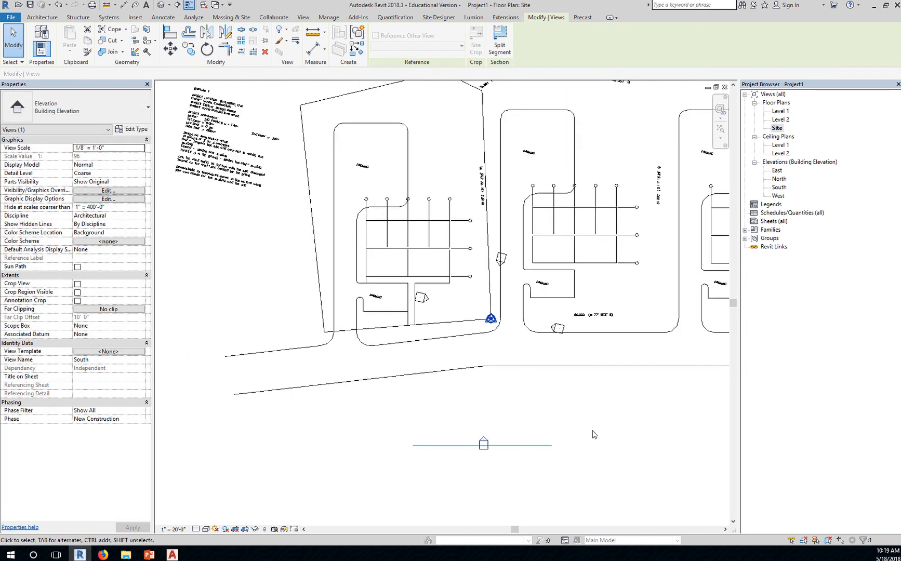
mouse_move(678, 415)
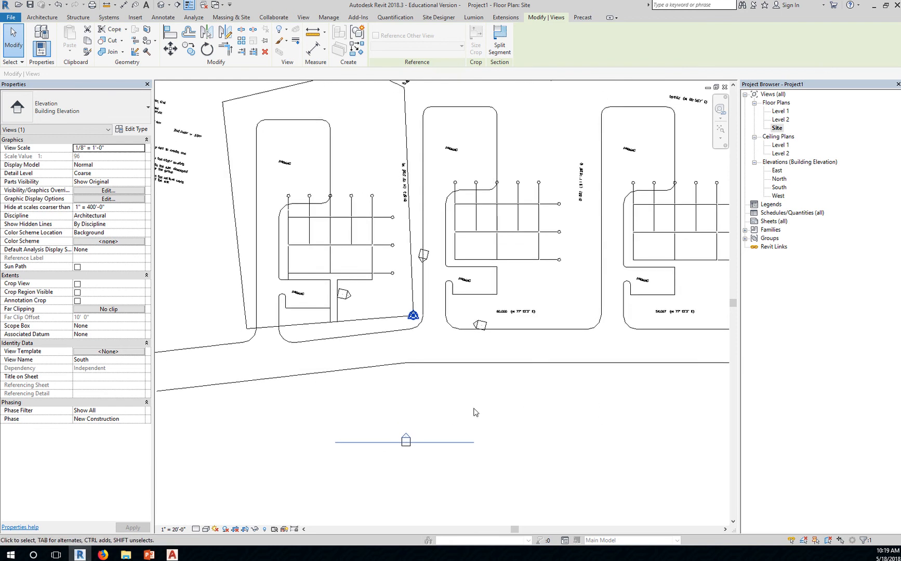
mouse_move(481, 352)
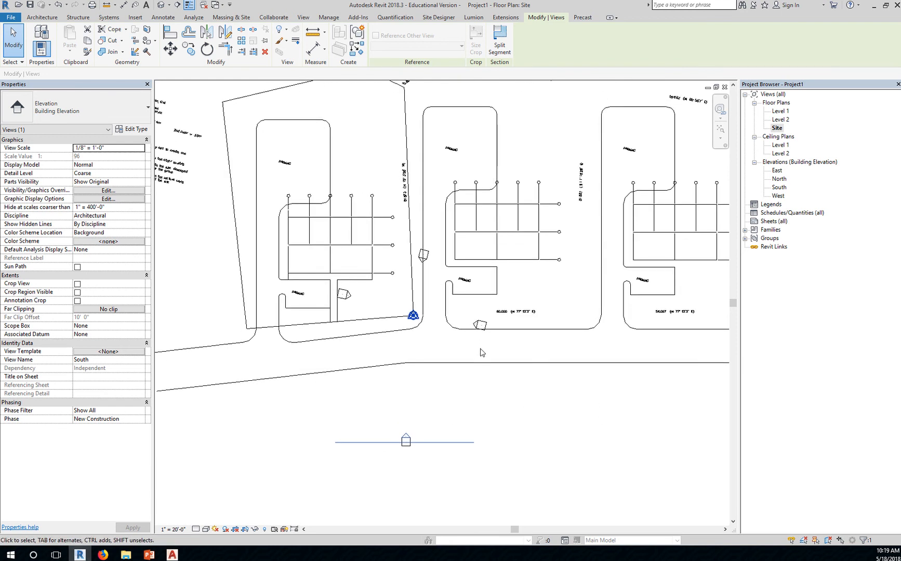